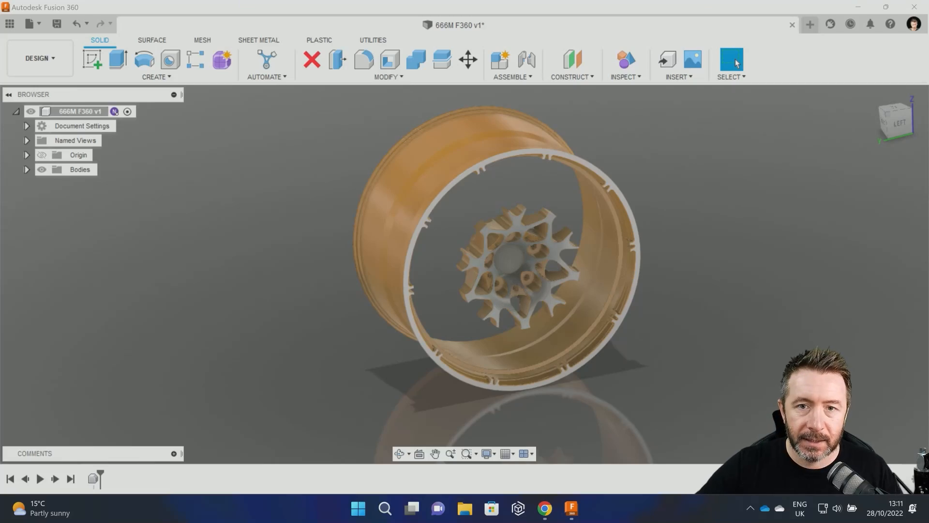
mouse_move(676, 216)
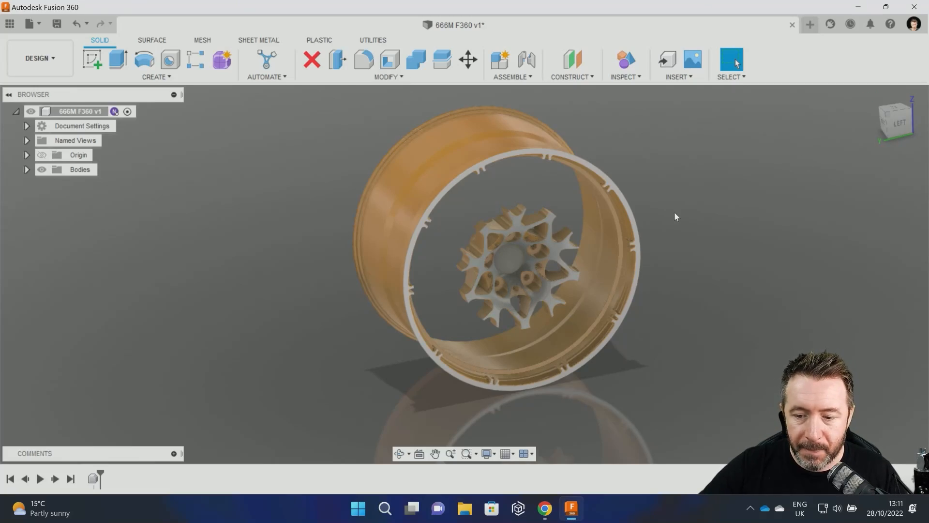
mouse_move(679, 198)
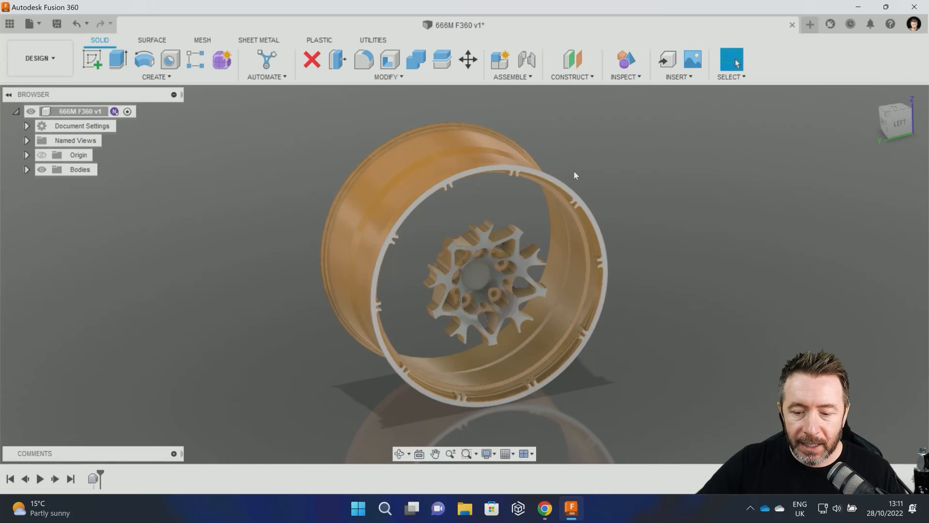
mouse_move(253, 105)
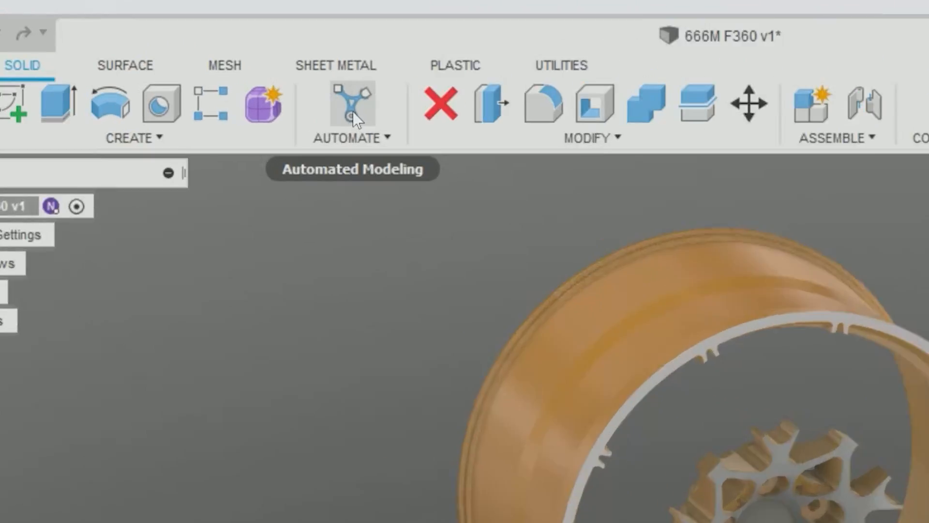
Launch the Automated Modeling command from the Automate menu.
click(351, 105)
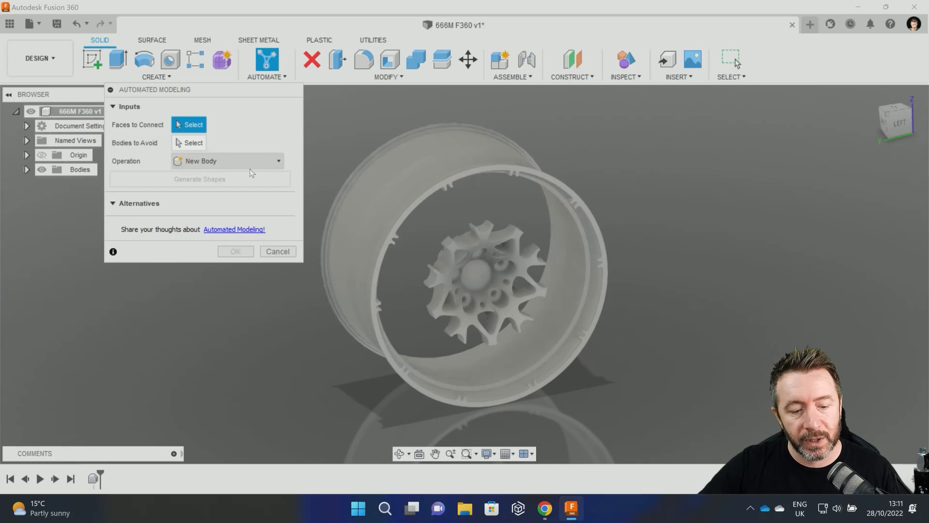
Select two spoke tip faces and two rim slot faces to connect, keeping Operation as New Body.
scroll(up, 3)
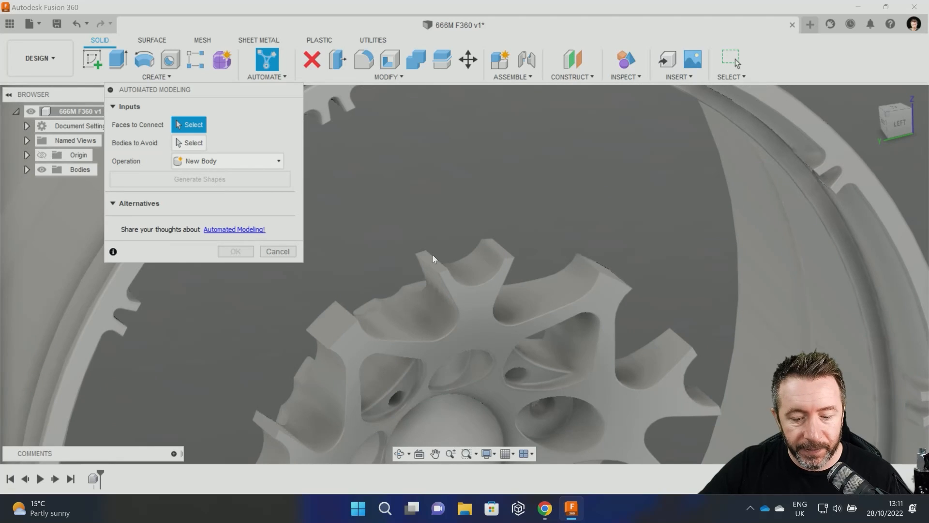
click(433, 258)
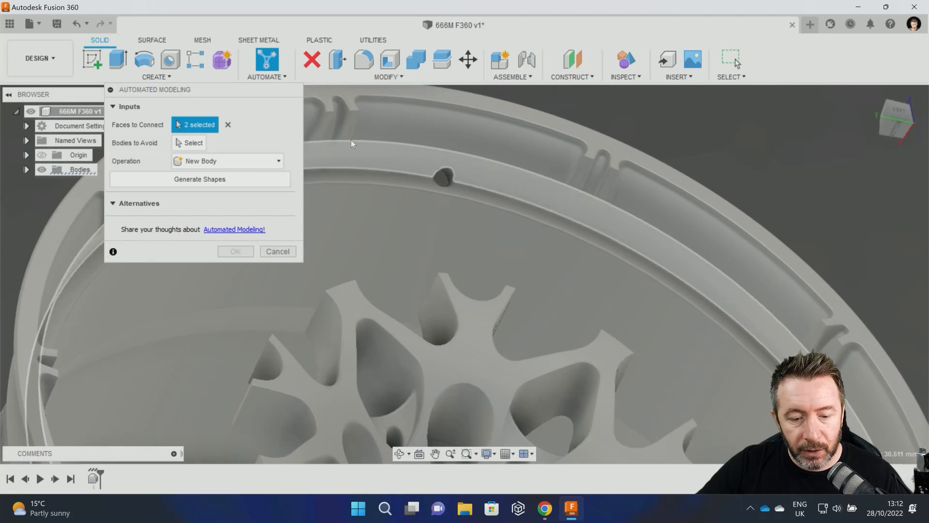
click(578, 177)
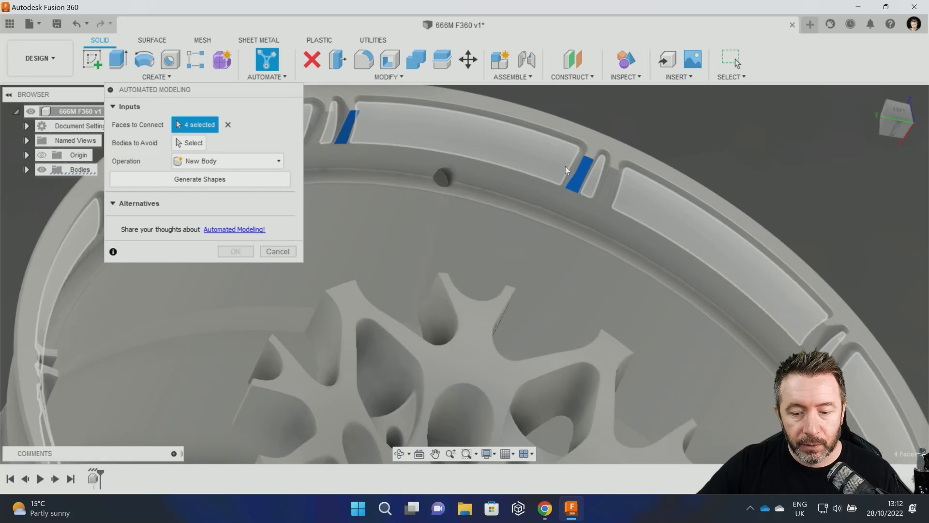
mouse_move(566, 171)
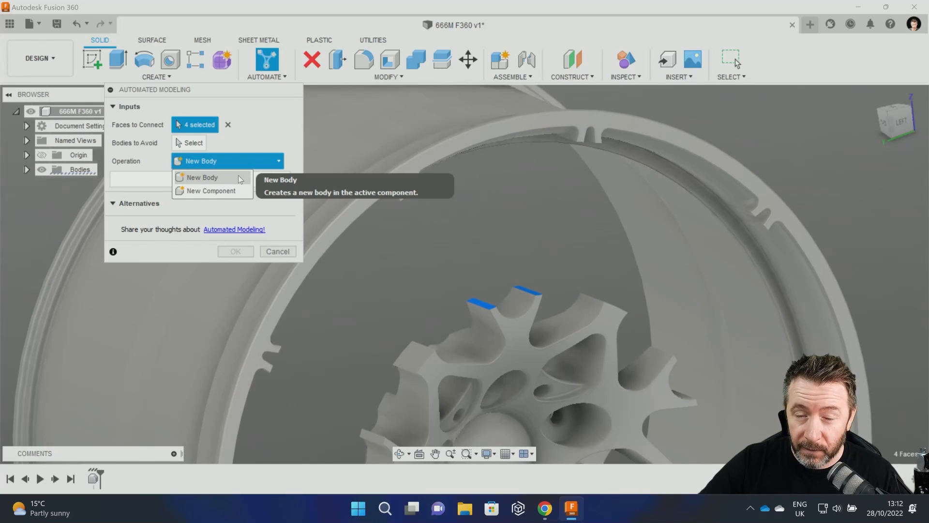
mouse_move(223, 191)
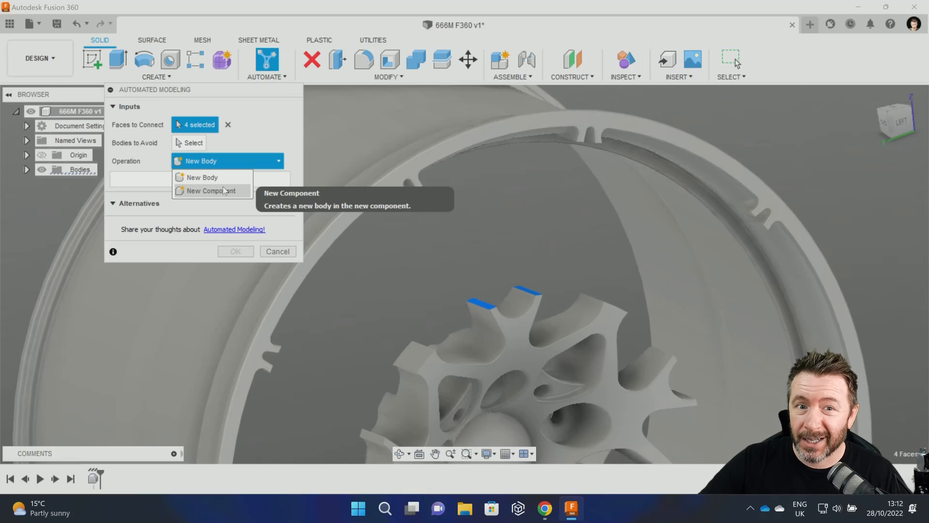
mouse_move(268, 114)
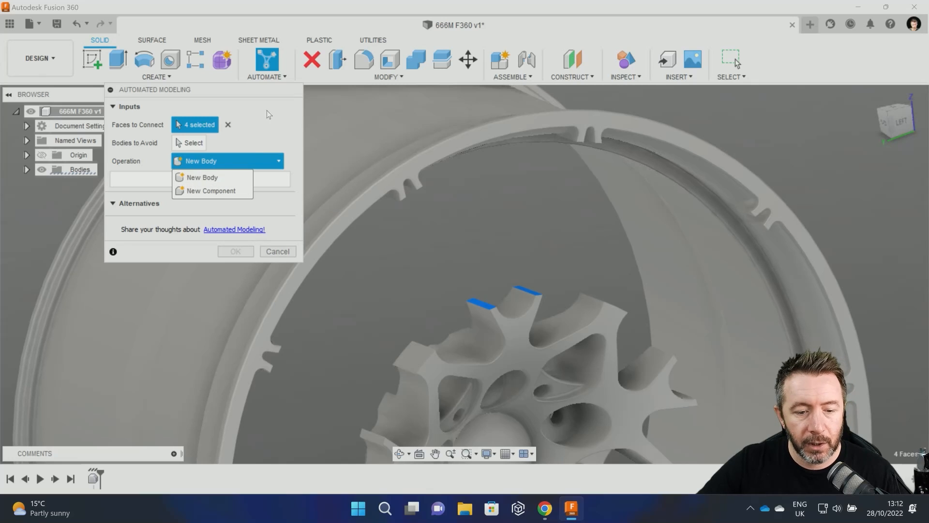
click(201, 177)
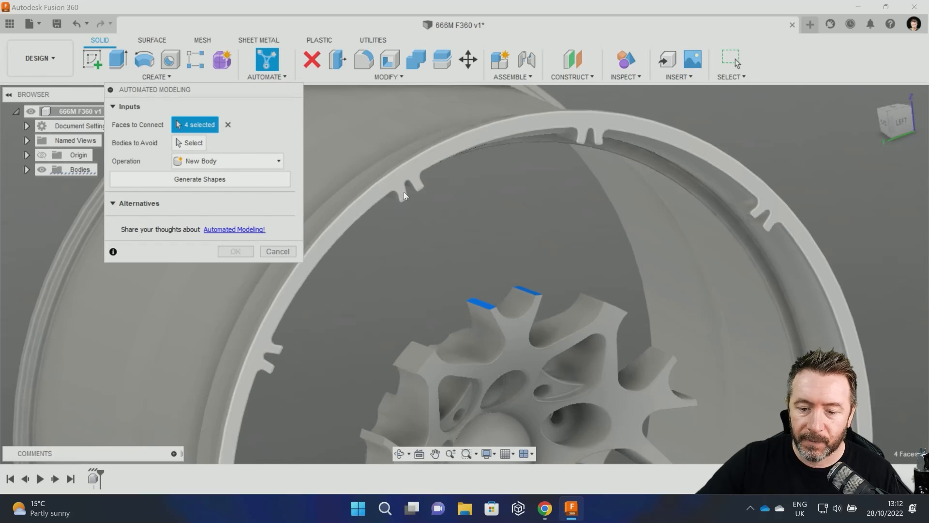
mouse_move(404, 196)
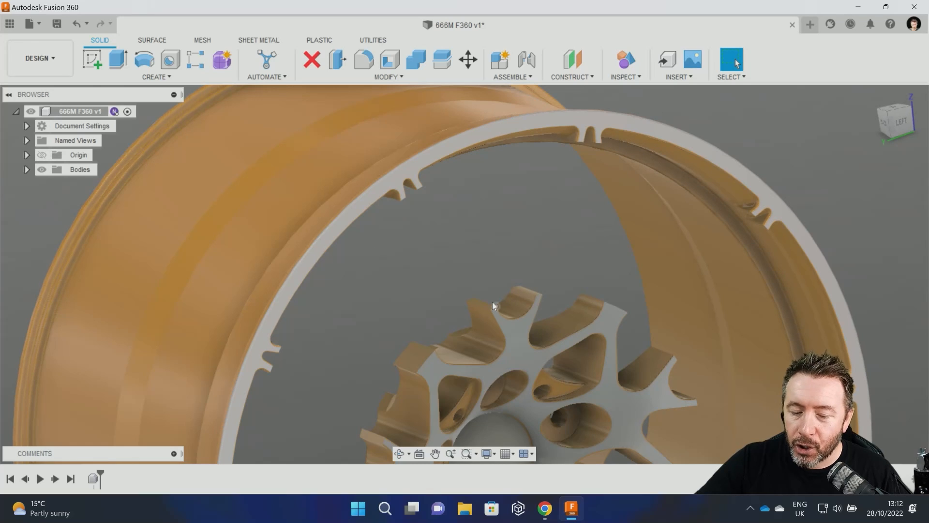
mouse_move(480, 305)
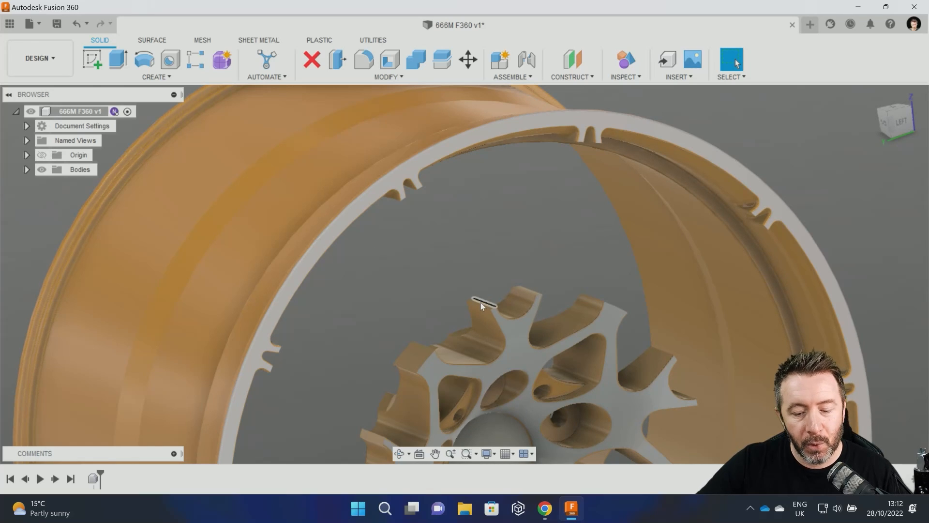
mouse_move(415, 217)
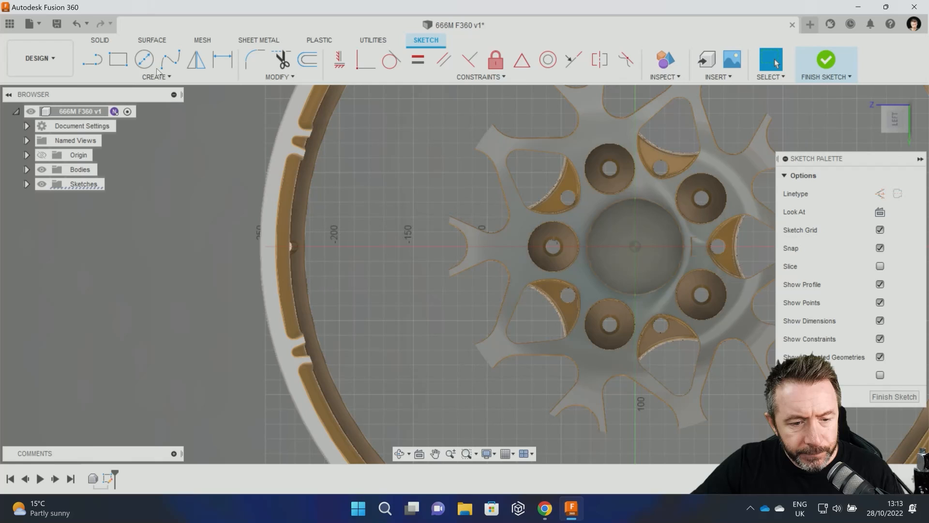
Draw a 3-sided inscribed polygon beside the hub in a new sketch.
click(156, 77)
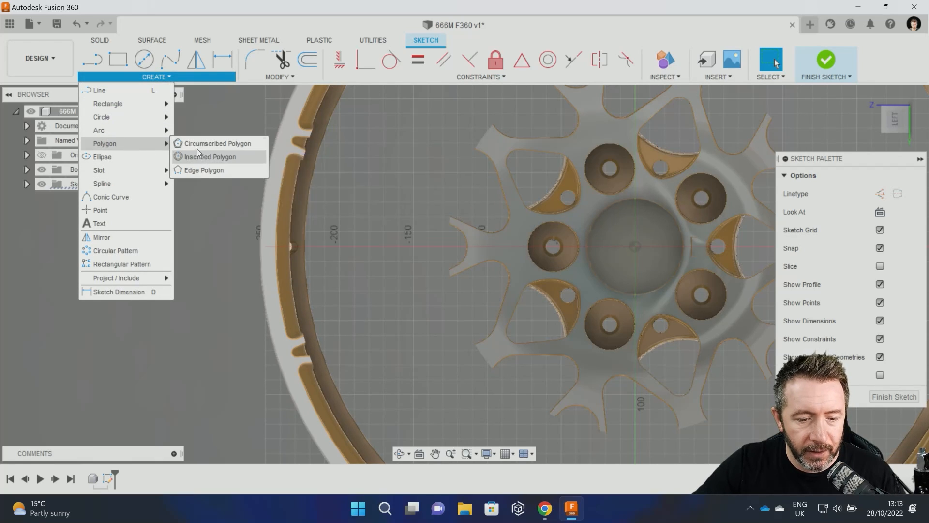
click(209, 156)
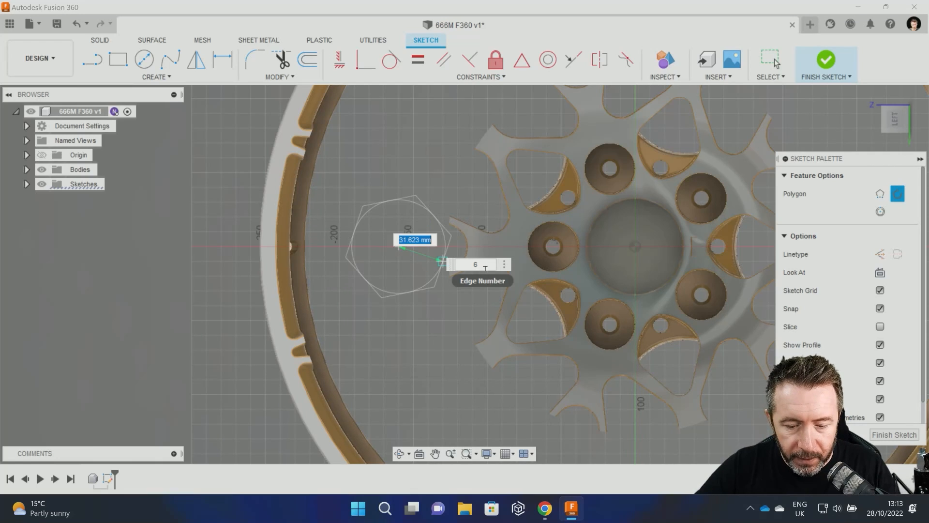
text(3)
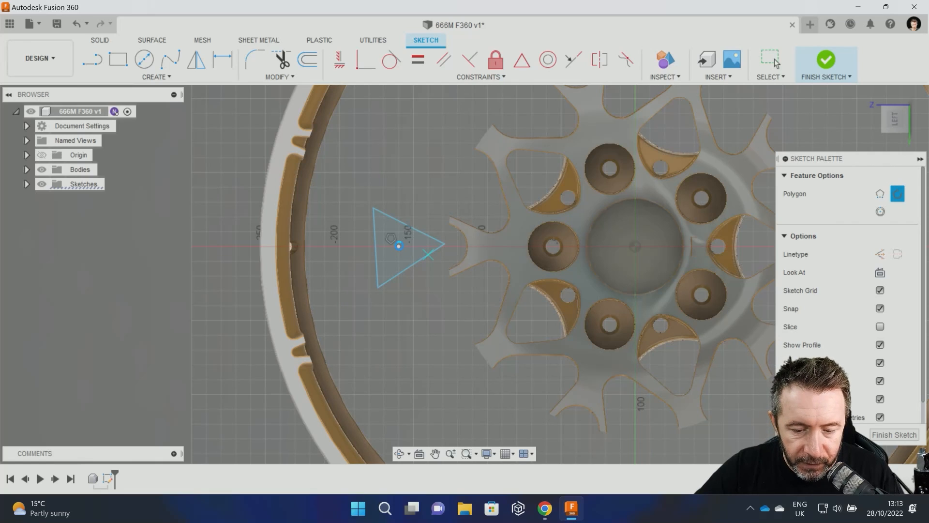
click(406, 246)
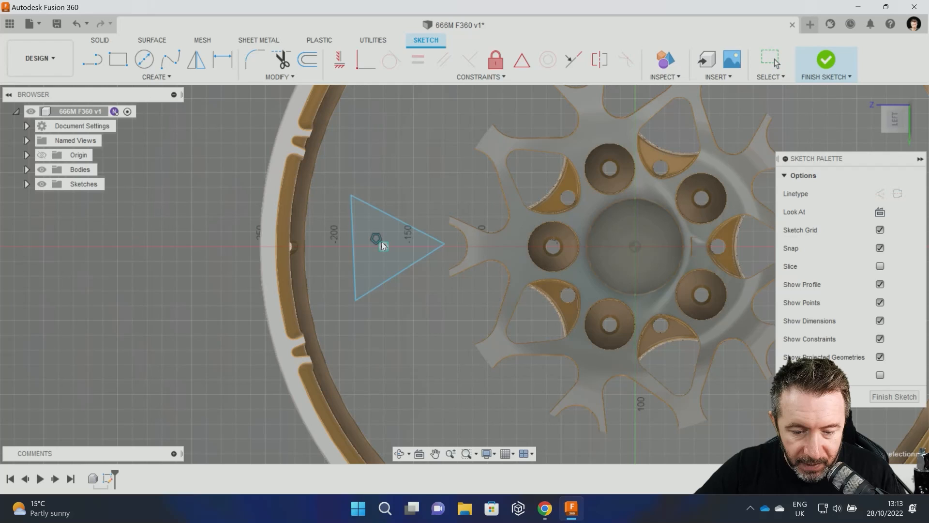
mouse_move(407, 202)
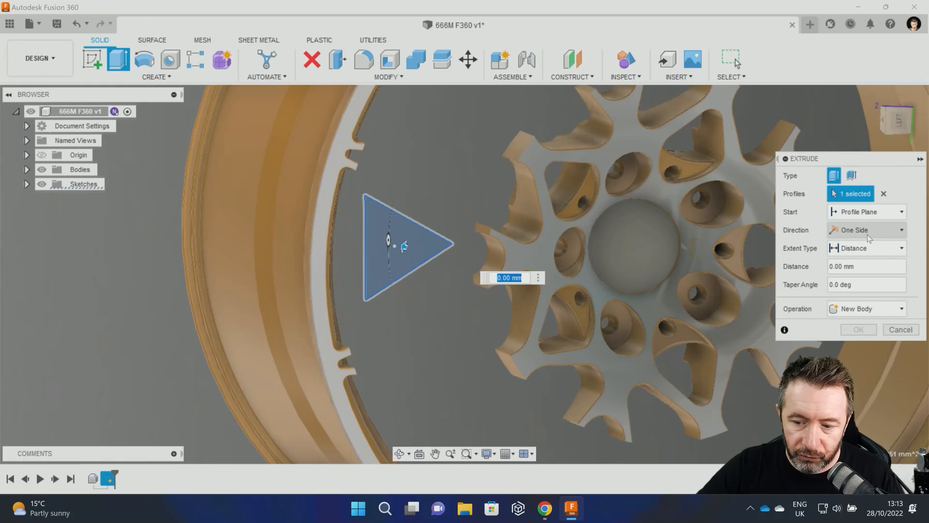
Extrude the triangle sketch into a solid wedge, setting its direction and distance.
click(866, 229)
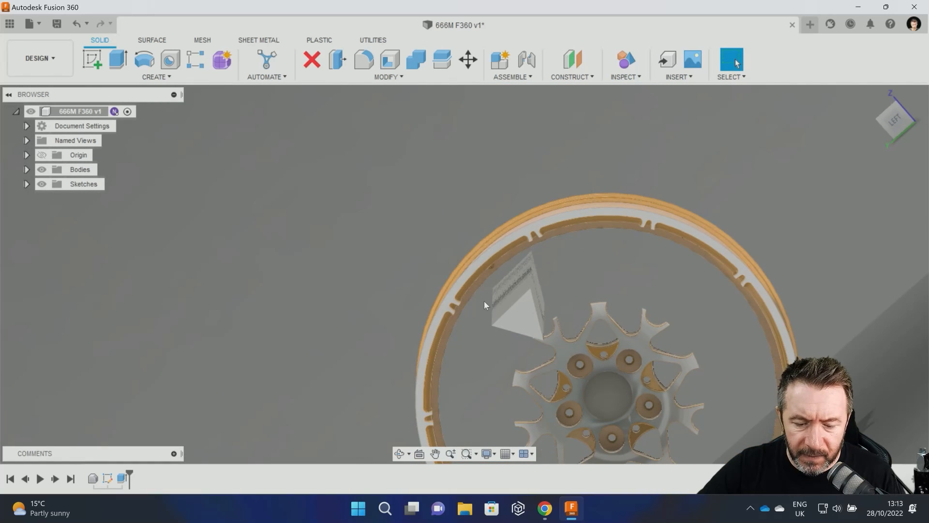
mouse_move(267, 59)
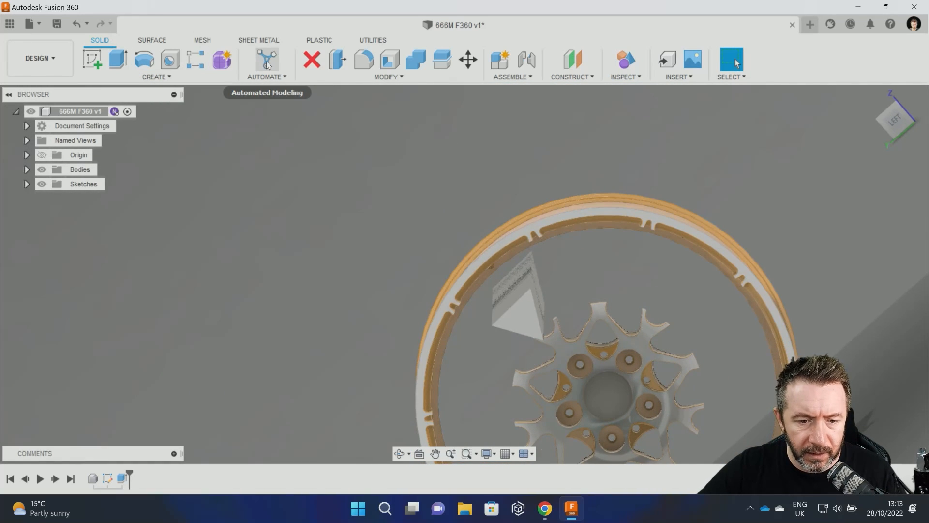
mouse_move(222, 48)
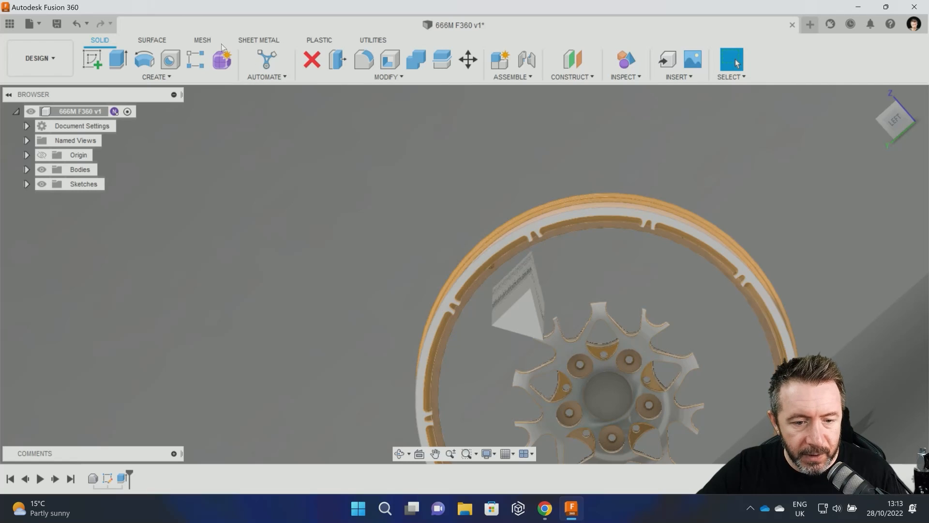
Reopen Automated Modeling with the four faces and the triangle body as a body to avoid.
click(266, 59)
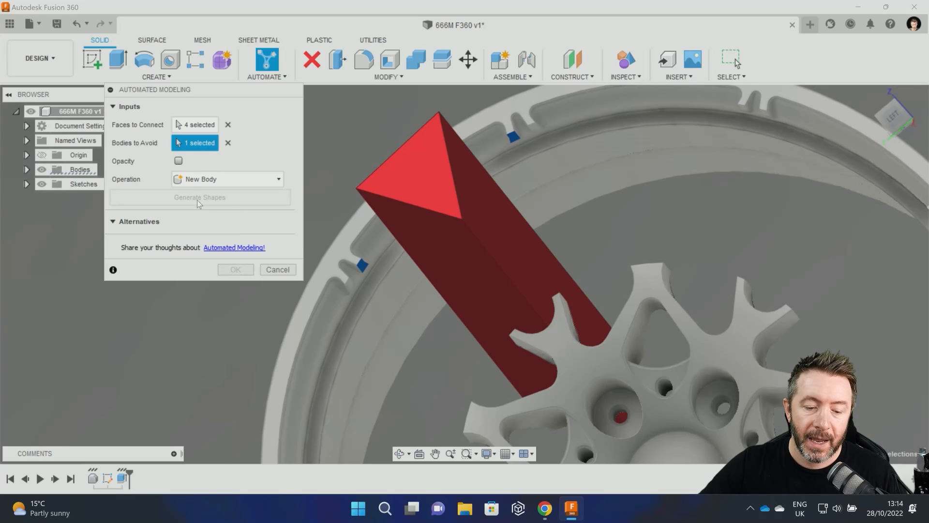
mouse_move(199, 197)
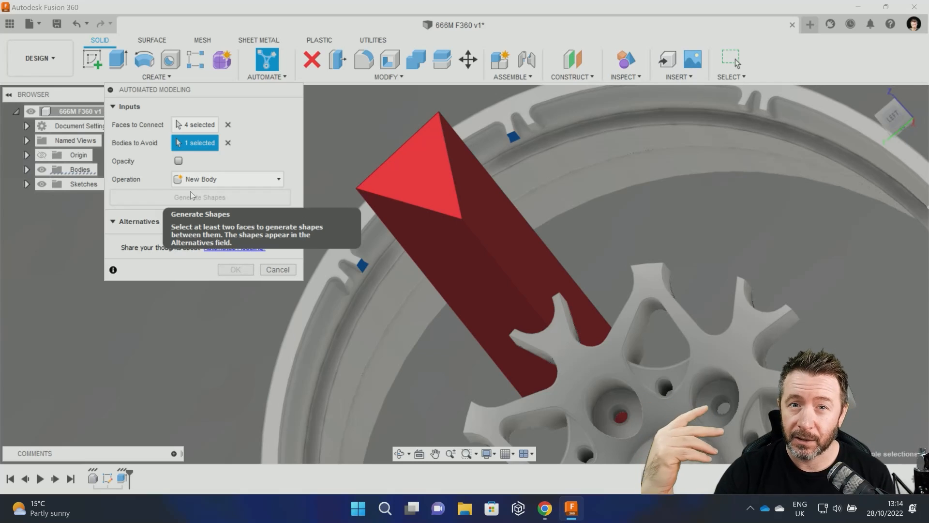
Run Generate Shapes to compute spoke alternatives around the triangular block.
click(200, 197)
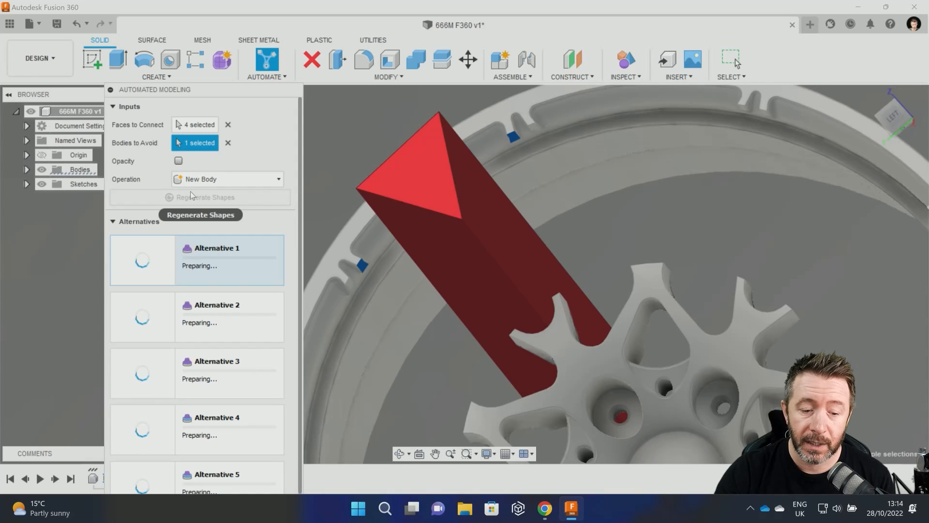
mouse_move(261, 258)
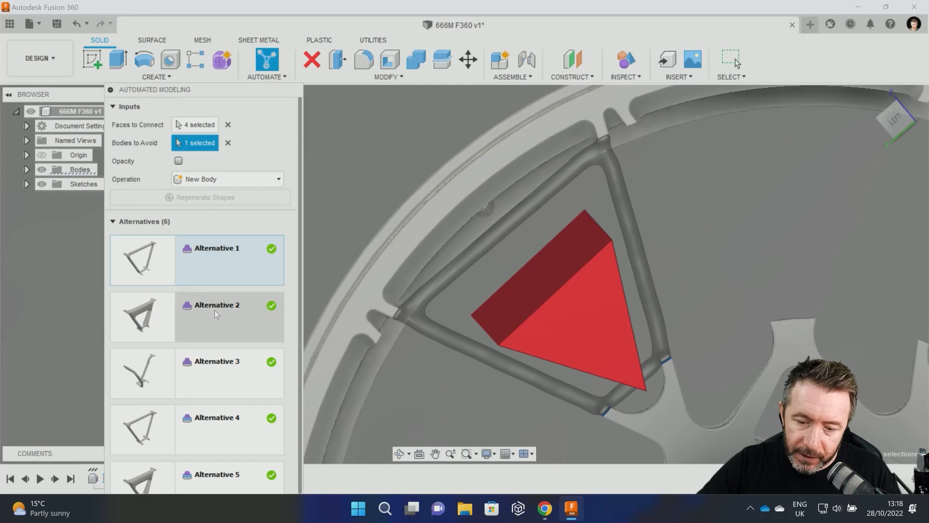
Preview Alternative 2 and the following alternatives, then select Alternative 4.
click(217, 316)
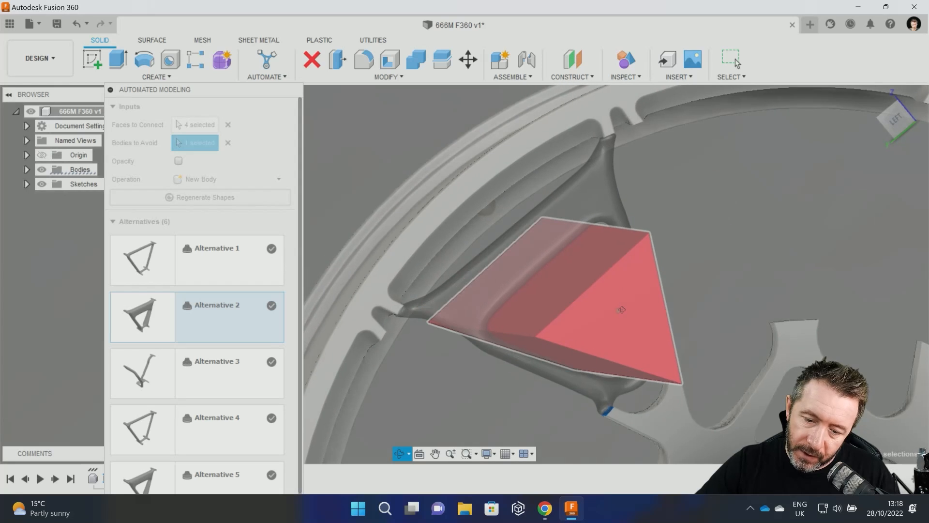
click(216, 361)
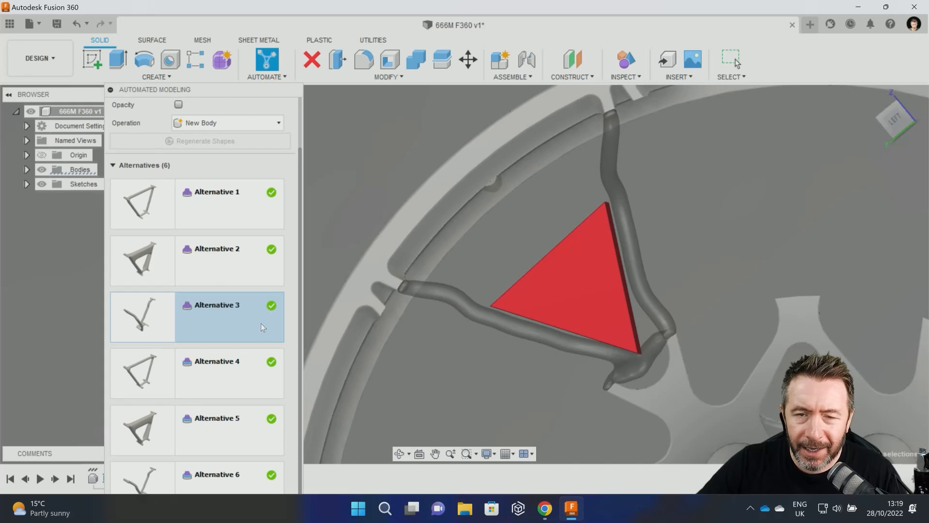
mouse_move(451, 314)
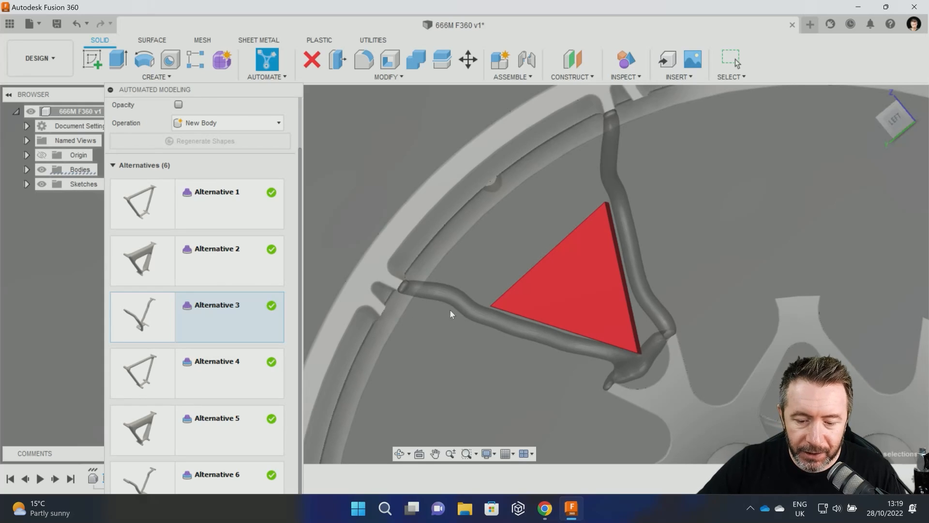
mouse_move(439, 318)
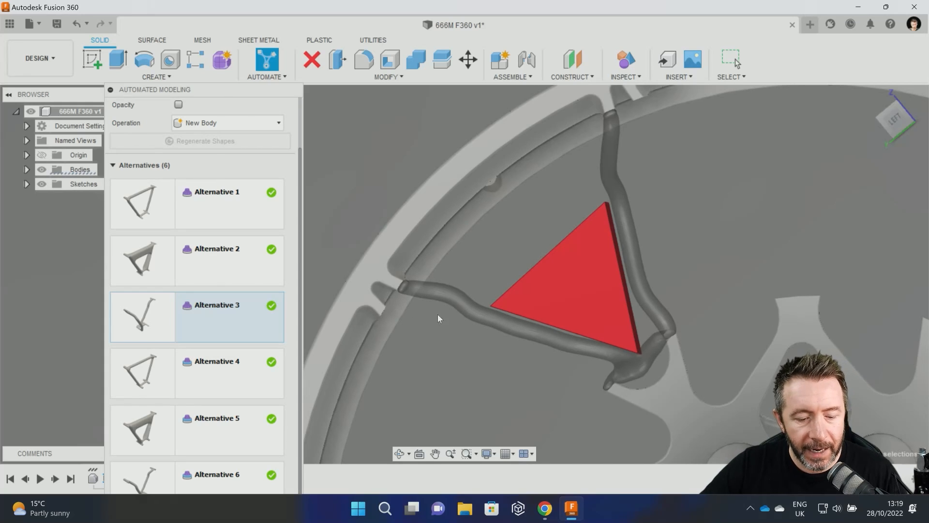
mouse_move(232, 374)
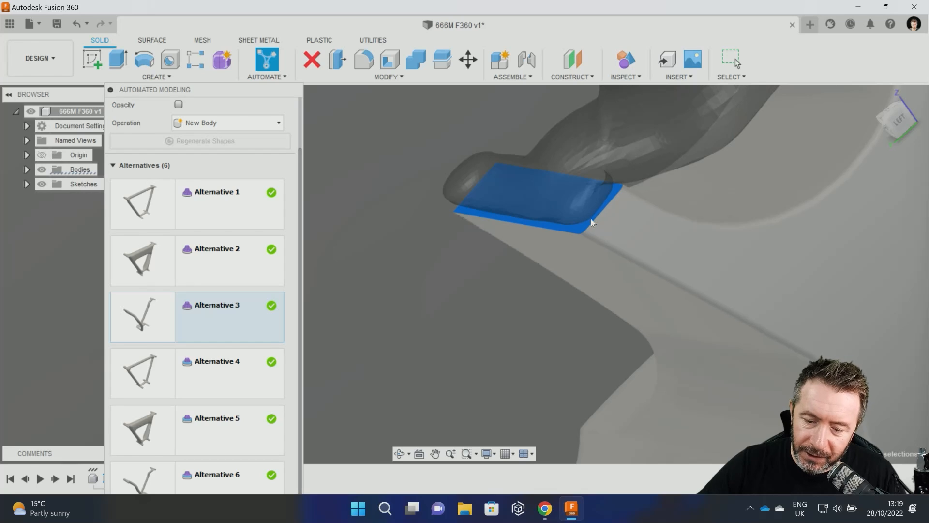
mouse_move(244, 355)
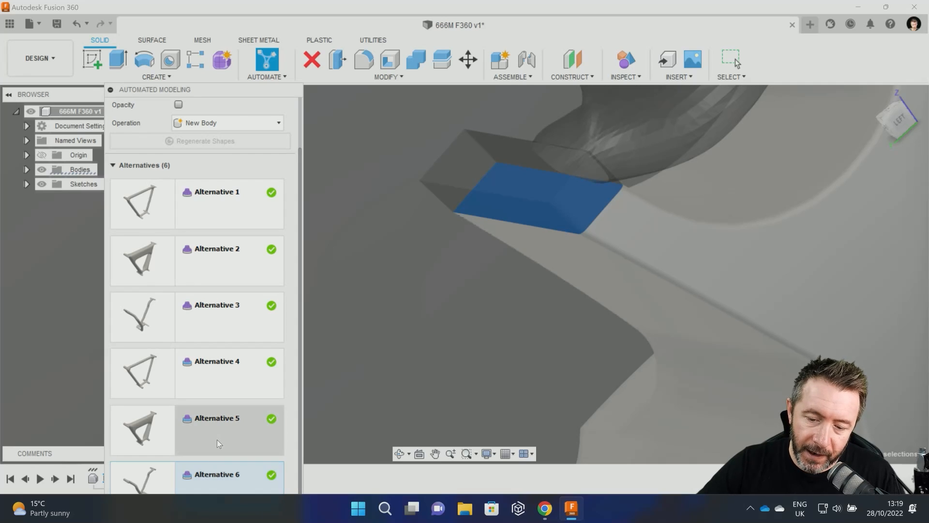
click(216, 373)
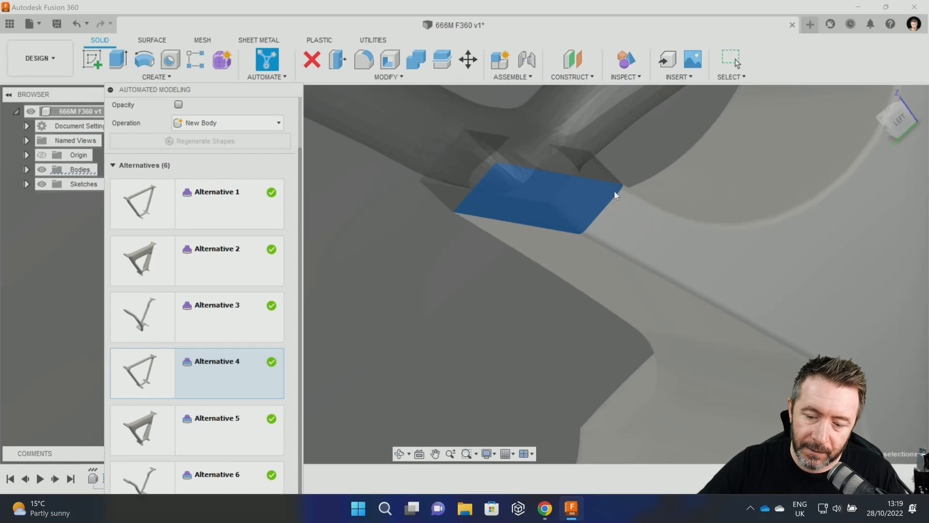
mouse_move(560, 187)
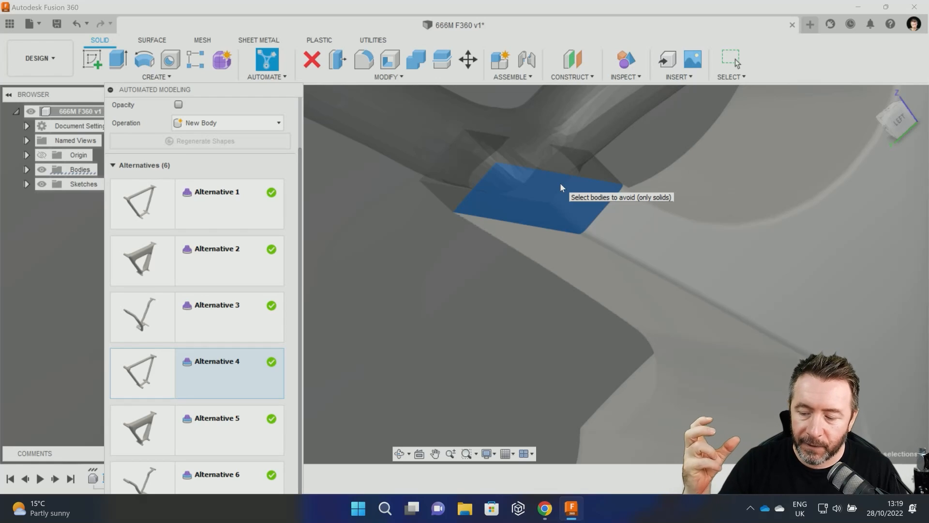
mouse_move(225, 340)
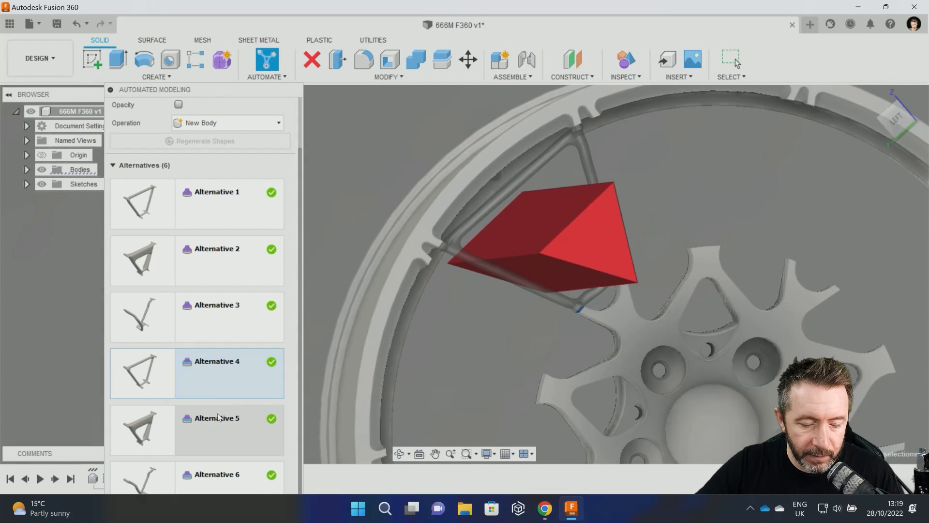
Preview Alternative 6, choose Alternative 5, and confirm to create the spoke body.
click(216, 417)
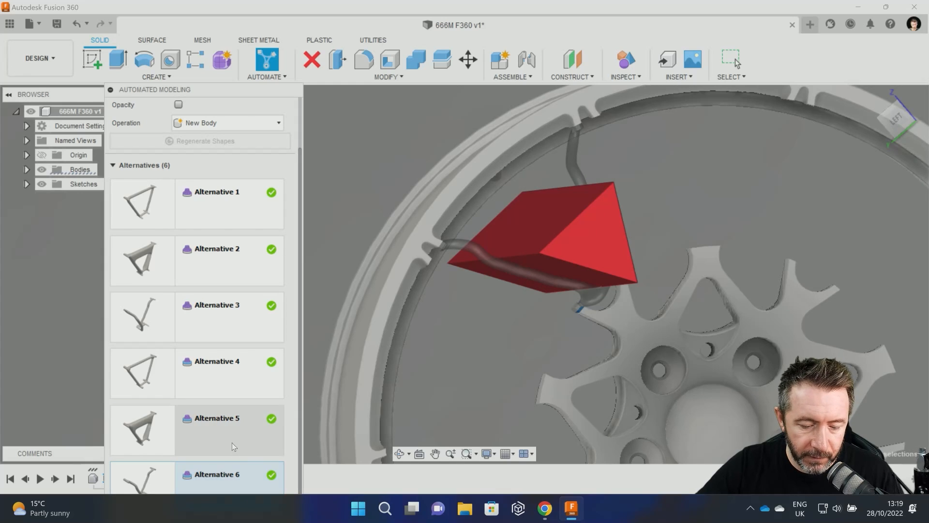
click(216, 417)
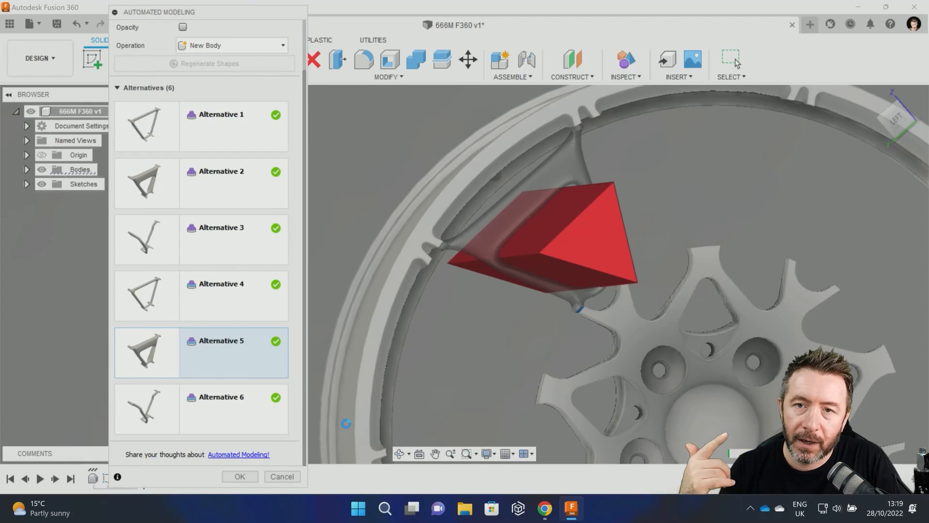
click(240, 475)
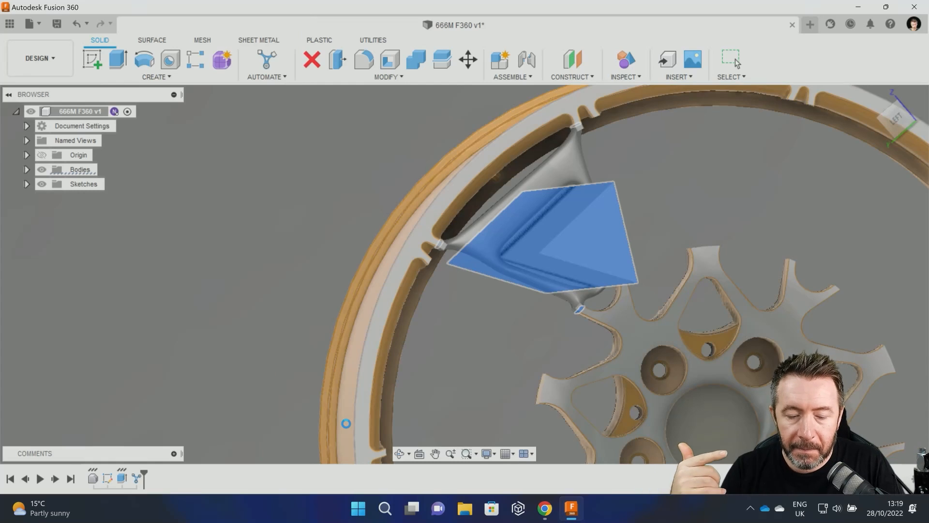
Hide Body33 in the Bodies list, then edit the Automated Modeling timeline feature.
click(731, 59)
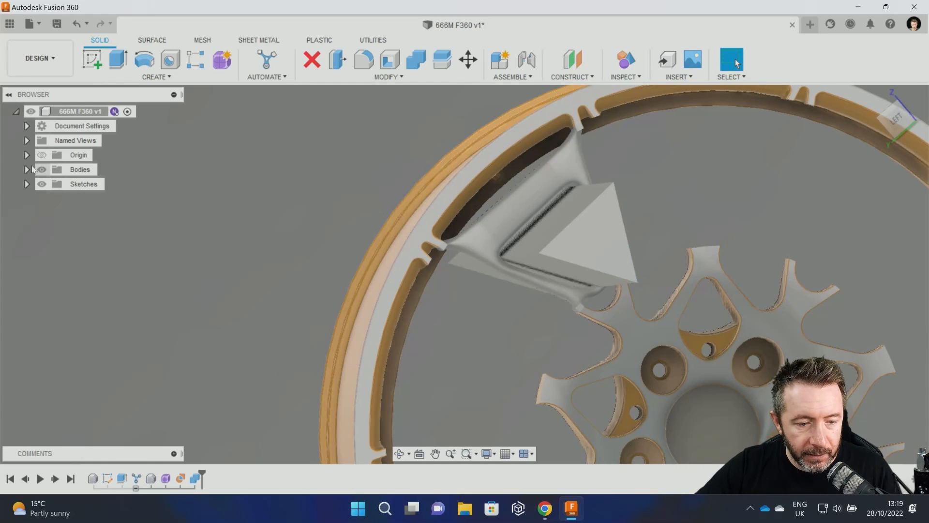
click(27, 169)
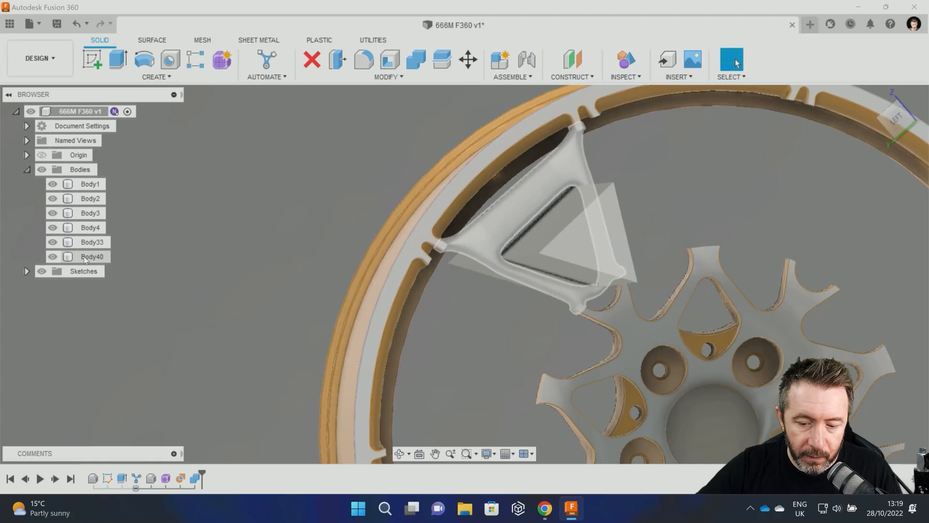
click(92, 242)
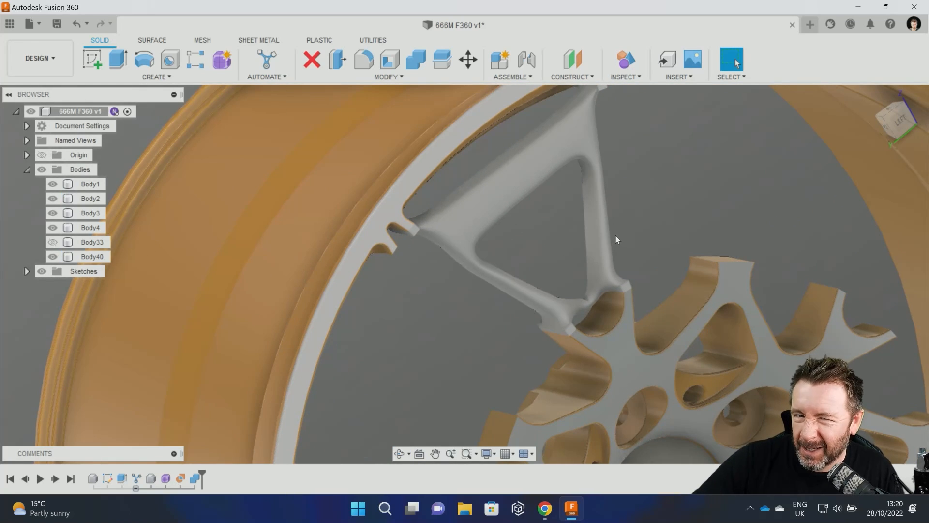
click(92, 256)
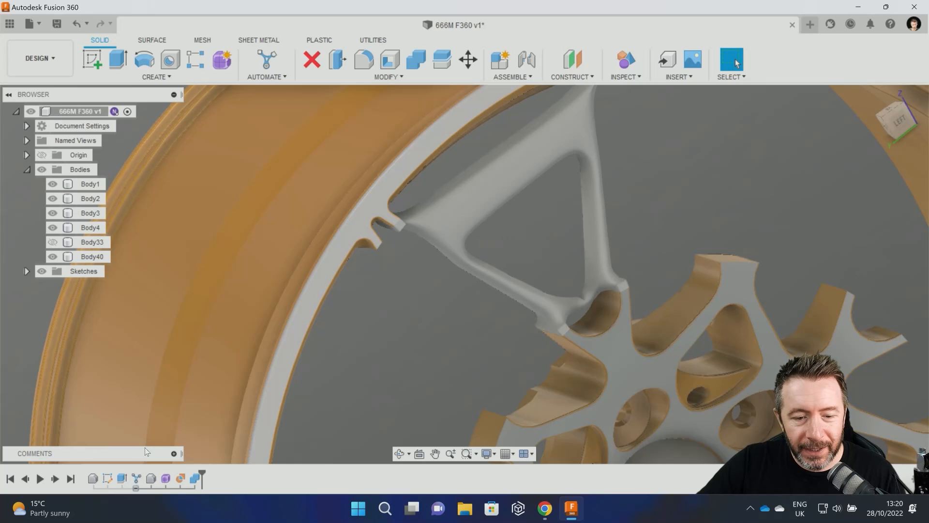
click(90, 184)
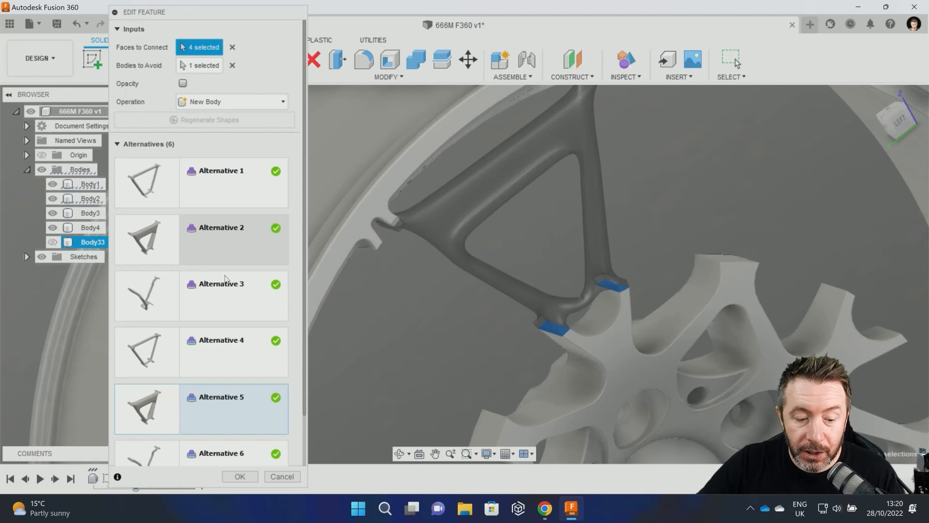
Select Alternative 4 in Edit Feature and confirm, making a thin triangular frame spoke.
click(226, 295)
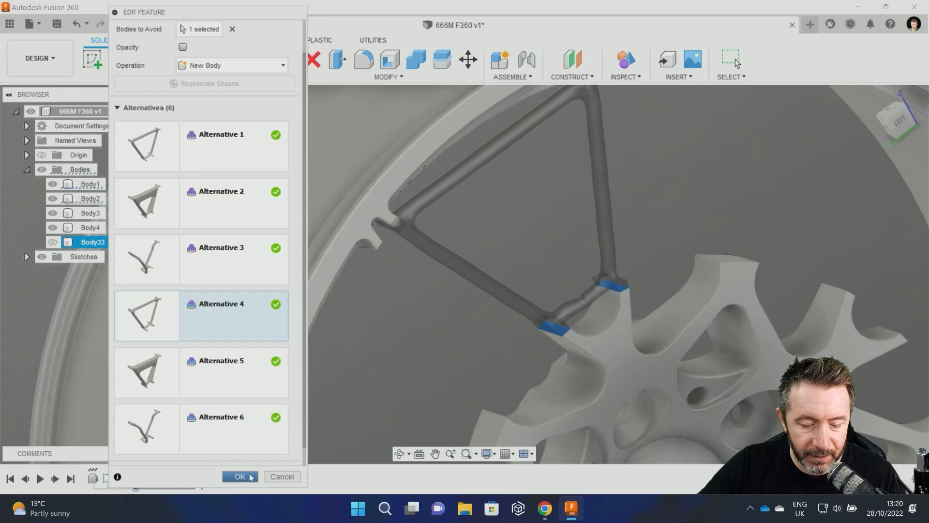
mouse_move(440, 365)
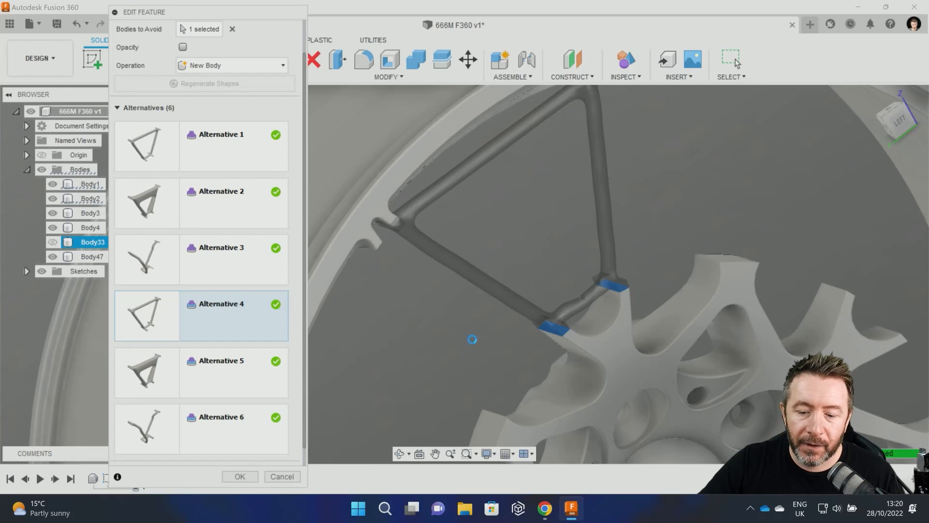
click(239, 476)
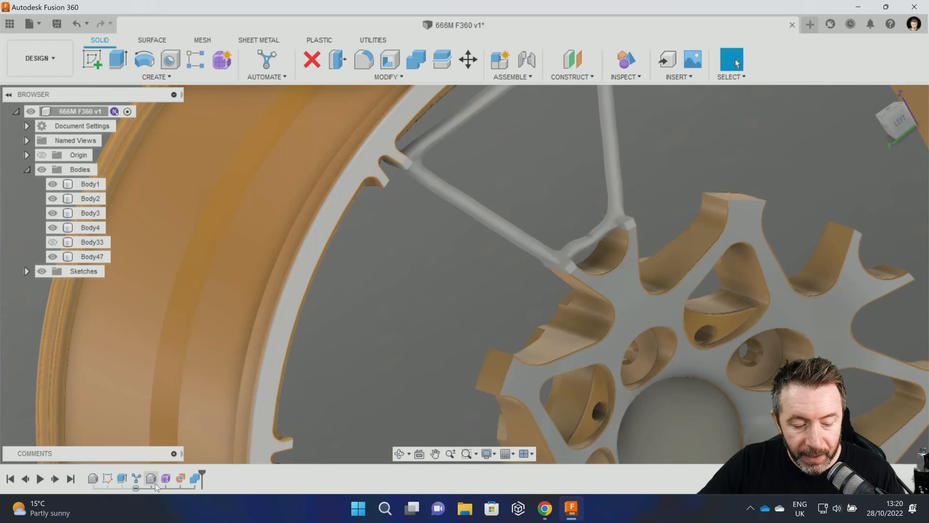
mouse_move(165, 478)
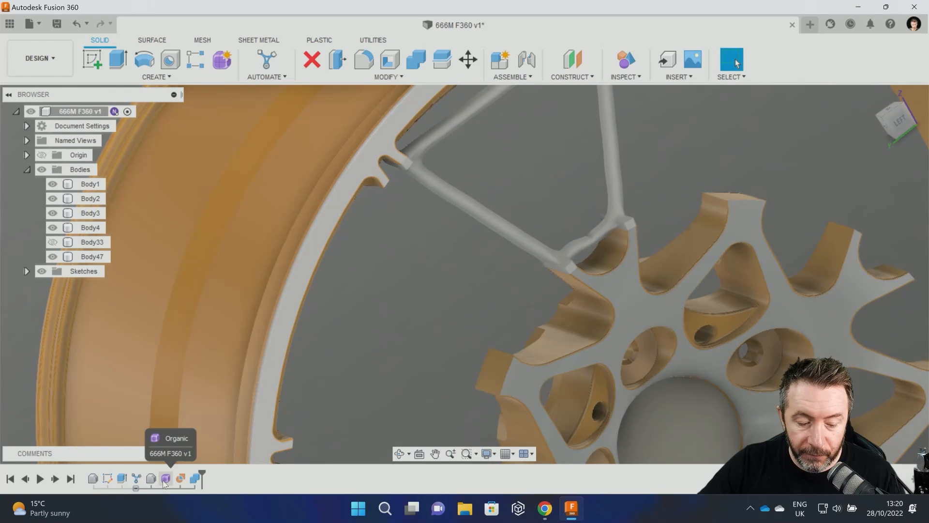
Enter the Form workspace on the spoke's Organic feature and select a spoke face to reshape.
click(164, 478)
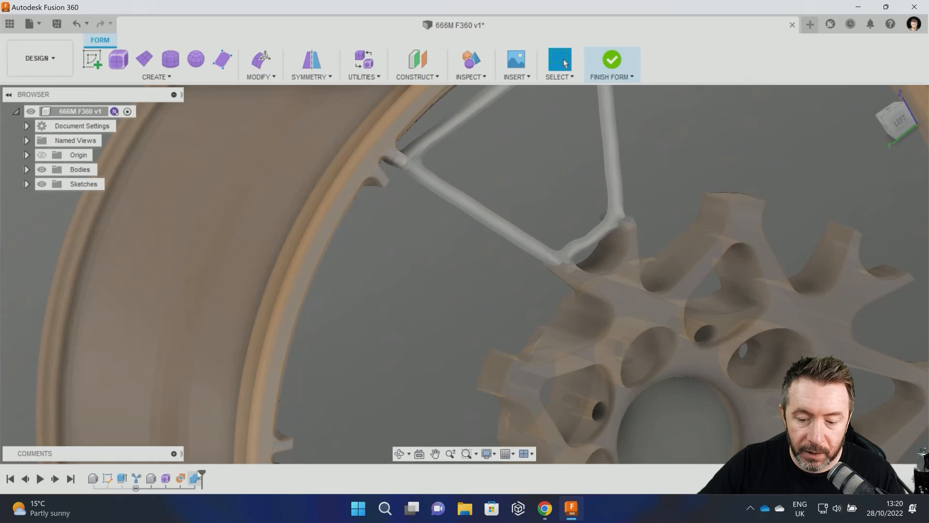
mouse_move(260, 63)
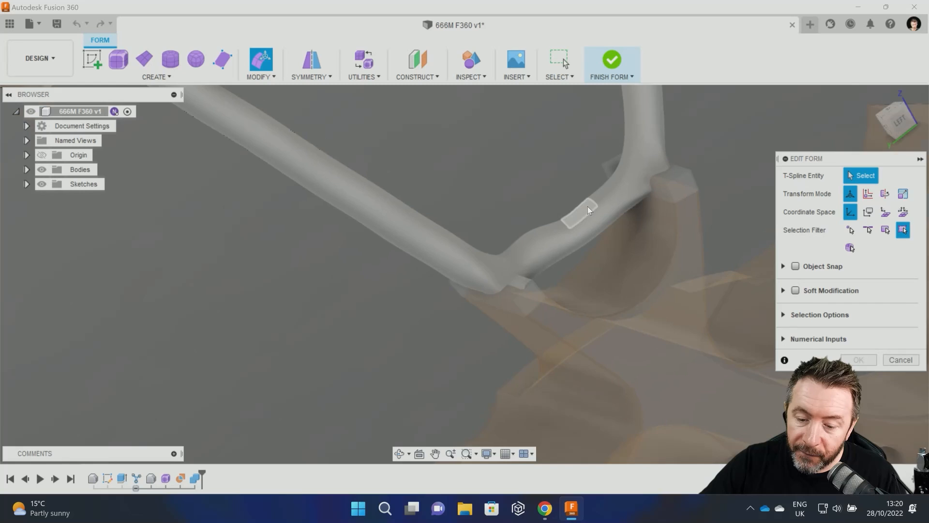
click(569, 214)
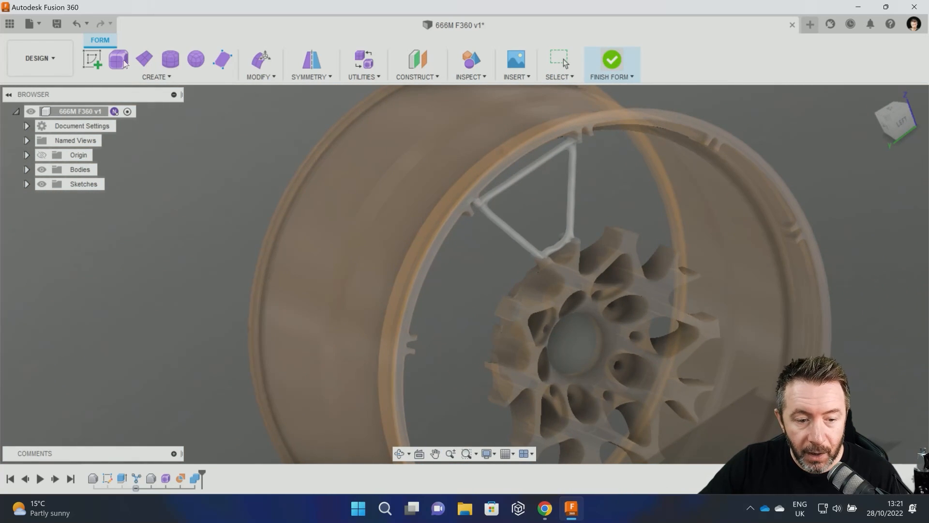
Finish the T-spline form edit and start a circular pattern of the spoke.
click(610, 59)
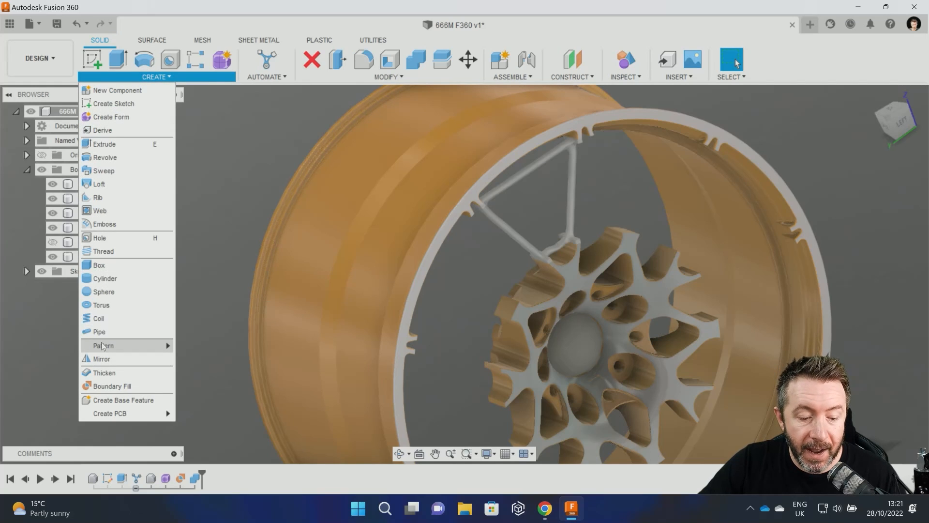
click(103, 346)
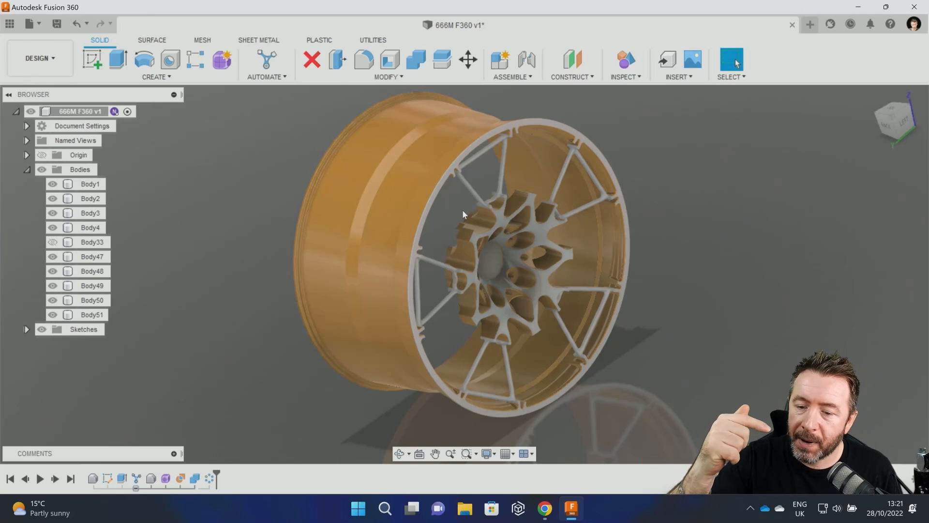
drag(465, 214, 436, 207)
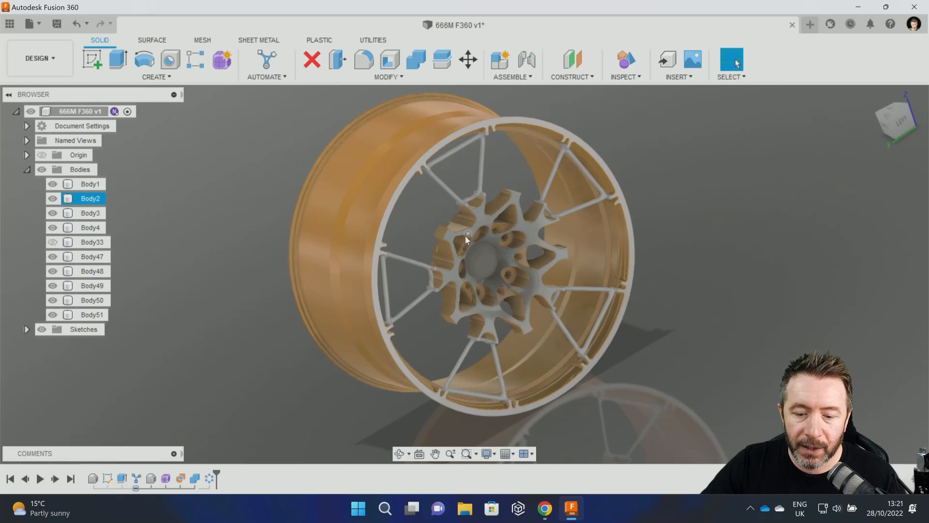
scroll(up, 3)
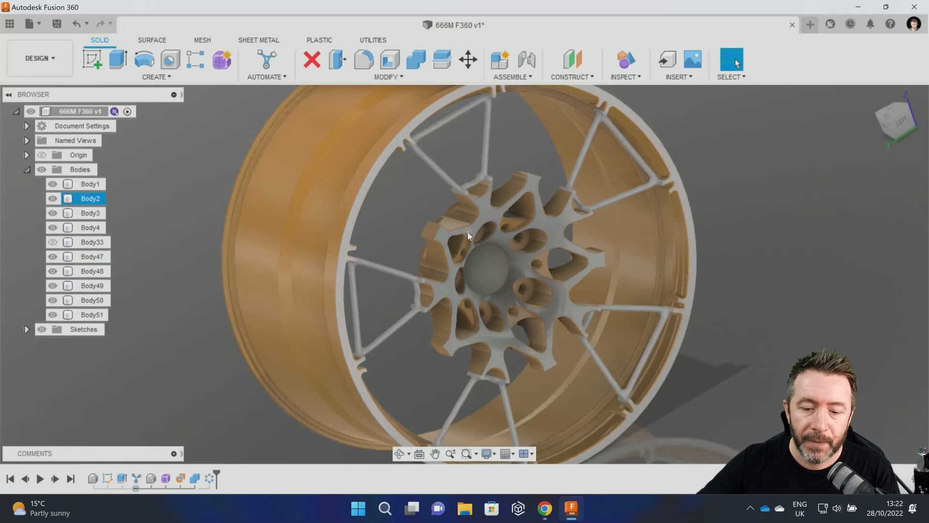
click(218, 151)
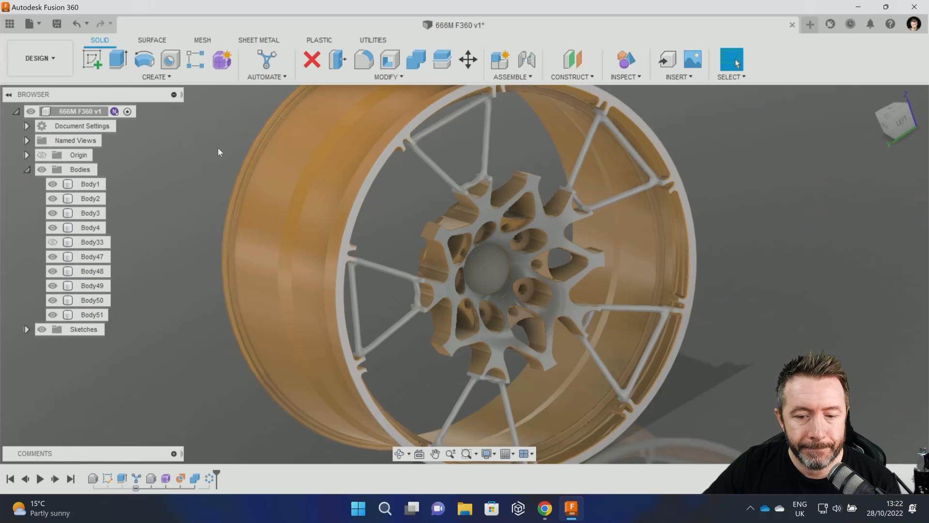
click(91, 184)
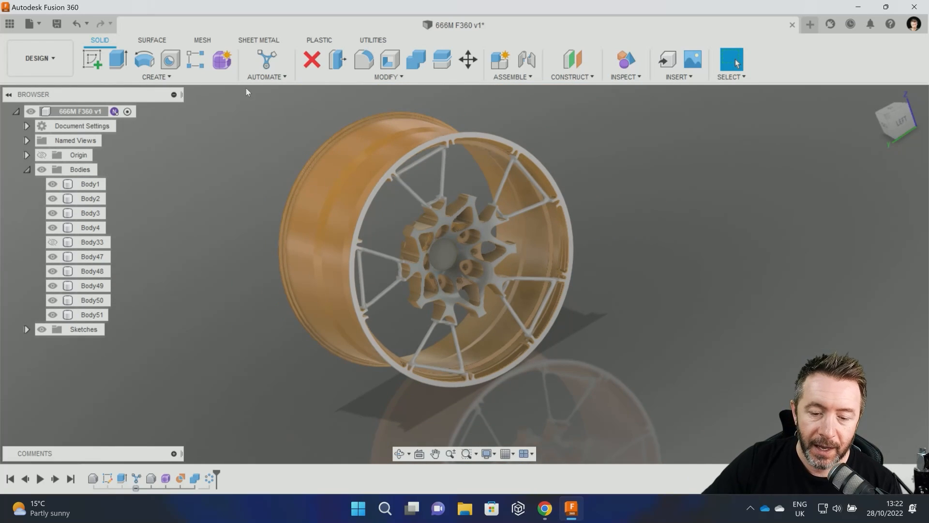
mouse_move(316, 125)
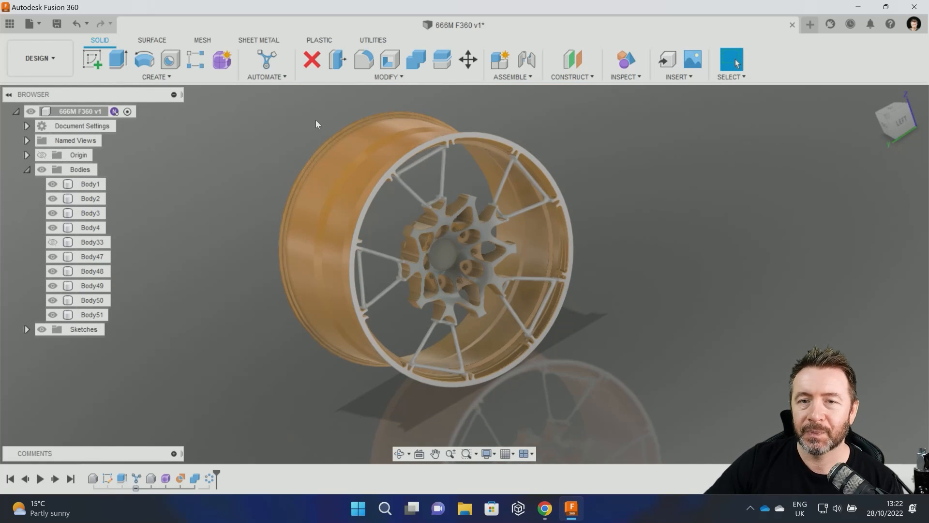